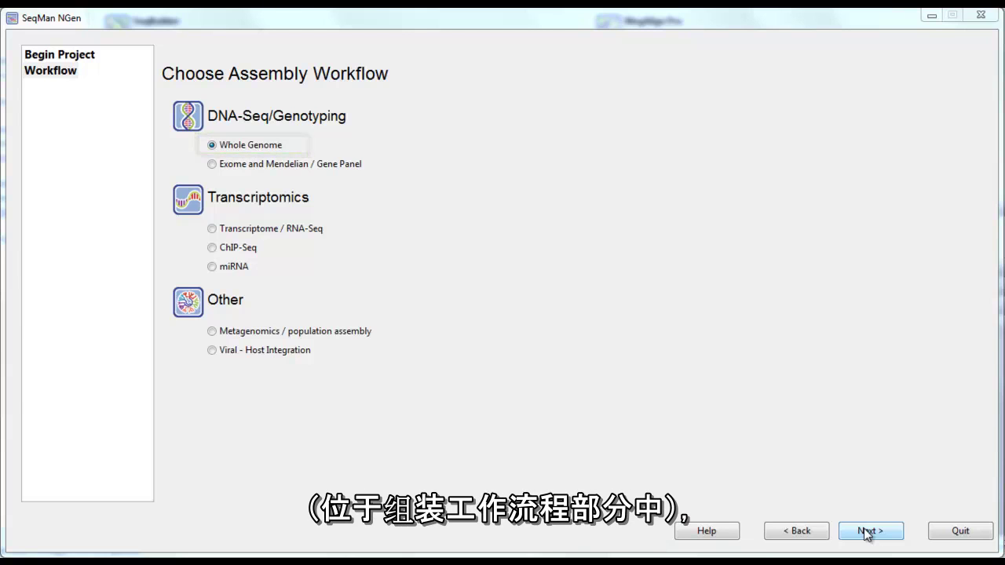
# Step: Start a new project with the Whole Genome workflow and De novo assembly type
pyautogui.click(870, 530)
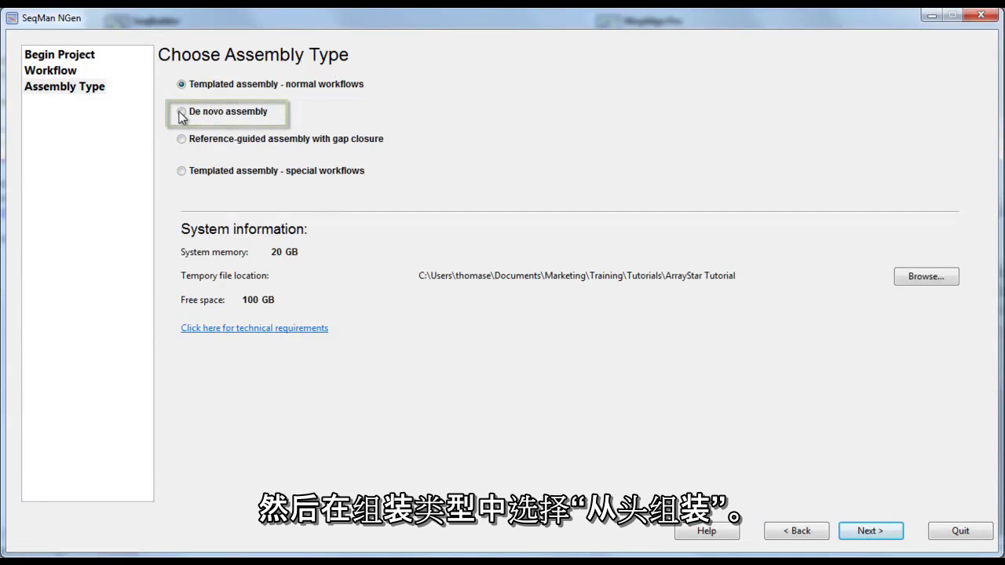
pyautogui.click(182, 111)
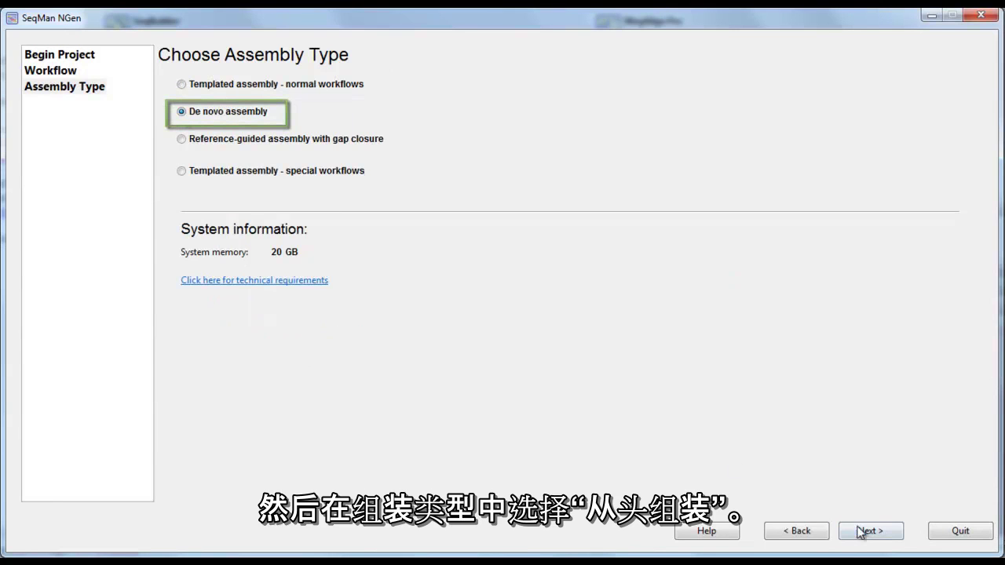
pyautogui.click(870, 530)
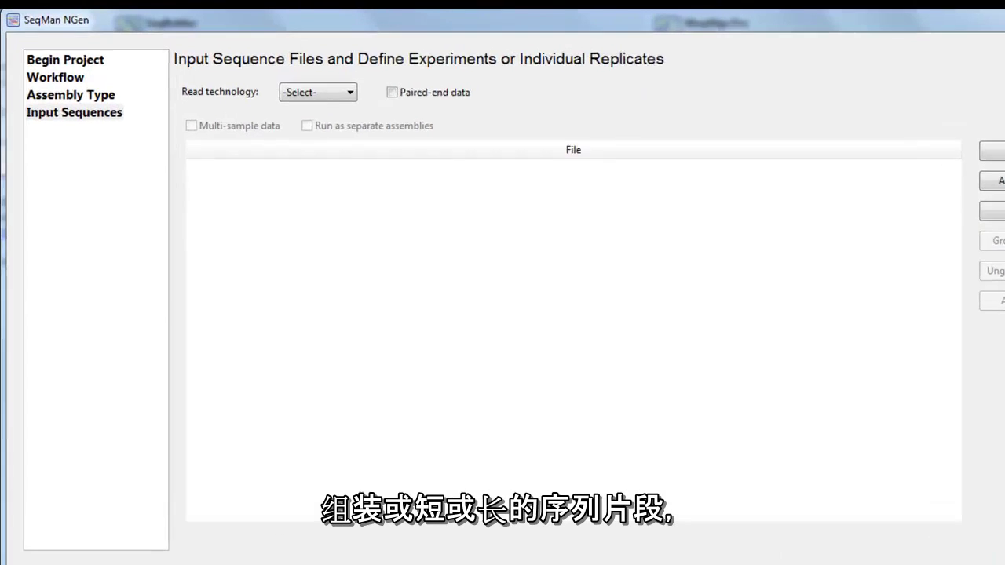
# Step: Set read technology to Illumina paired-end and begin adding sequence files
pyautogui.click(317, 91)
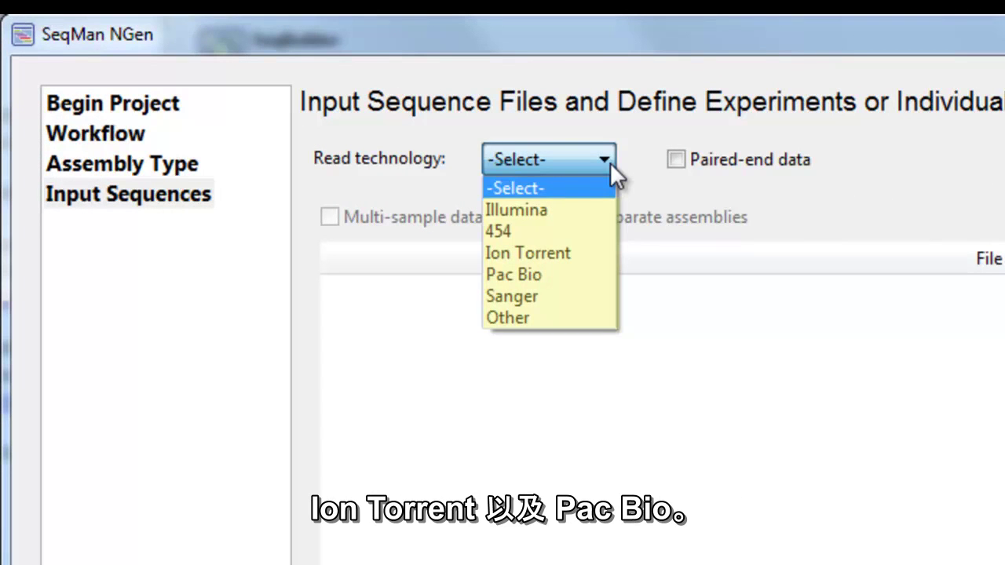
pyautogui.click(515, 211)
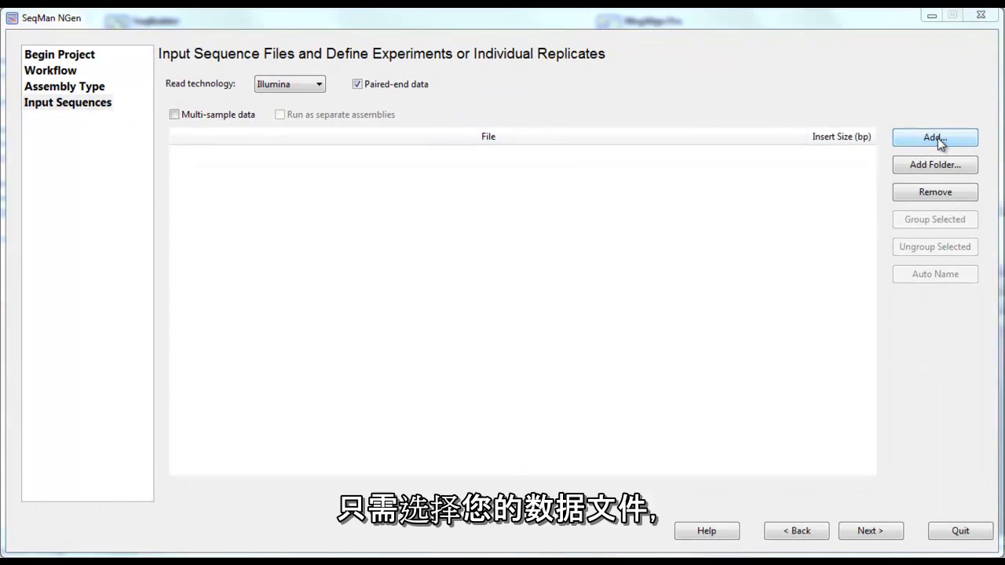
pyautogui.click(934, 138)
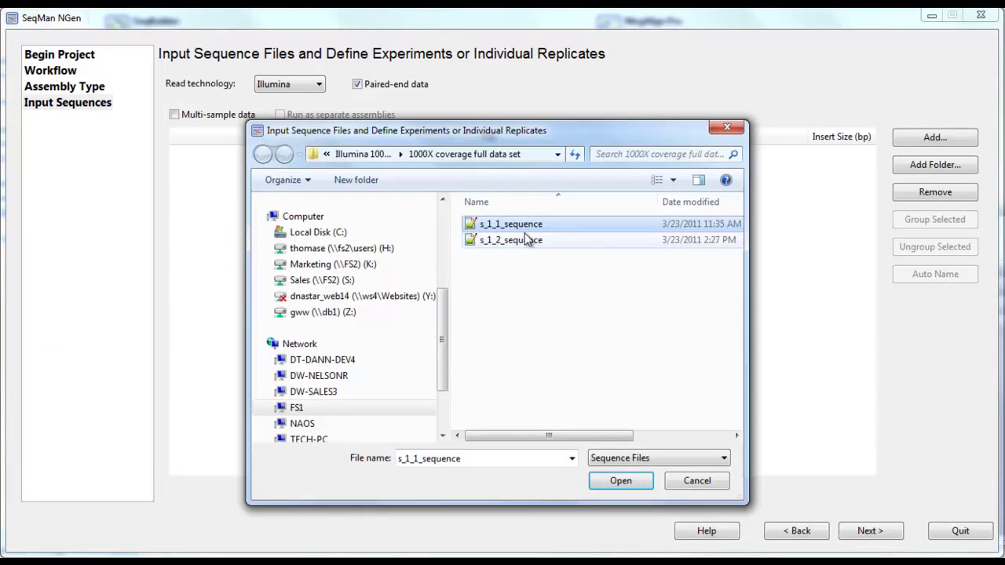
# Step: Add paired files s_1_1_sequence and s_1_2_sequence and assemble the genome
pyautogui.click(620, 480)
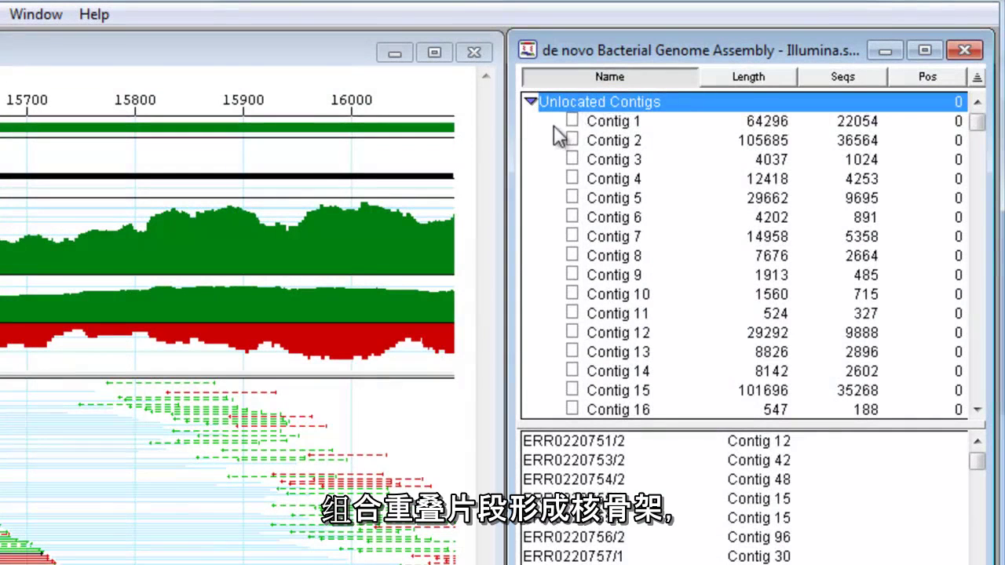
# Step: Select the assembled contigs and order them into numbered scaffolds
pyautogui.click(612, 120)
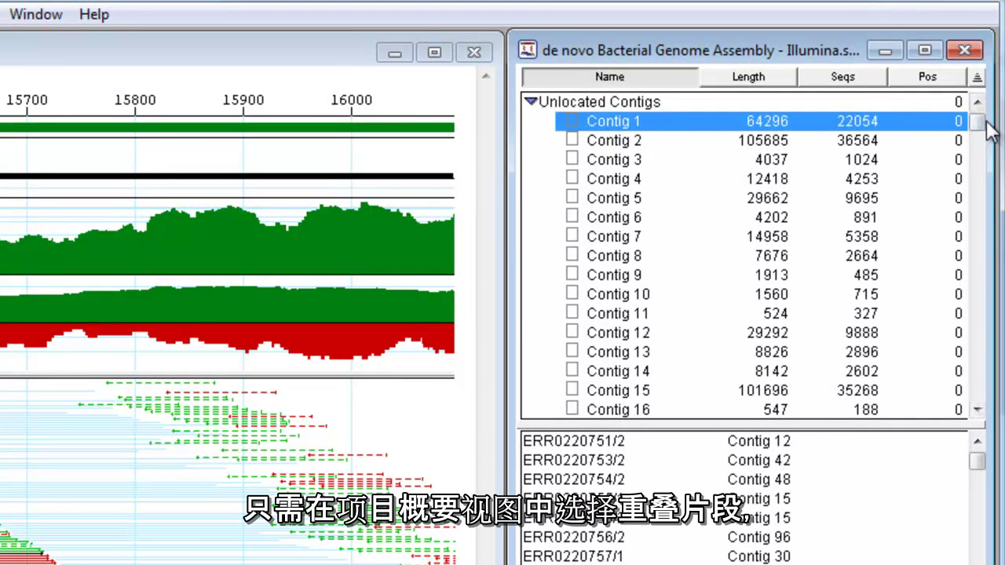
pyautogui.scroll(-3)
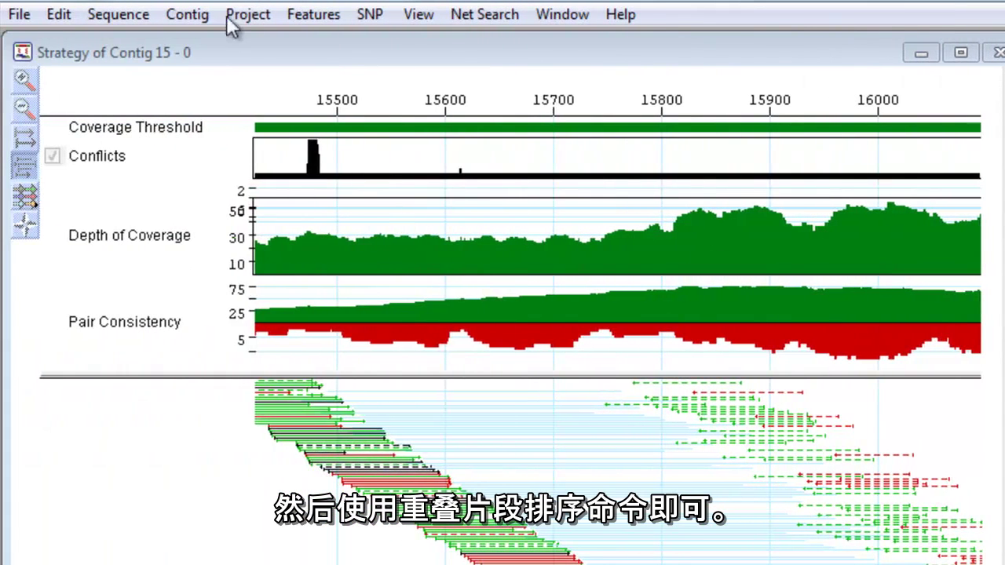
pyautogui.click(248, 14)
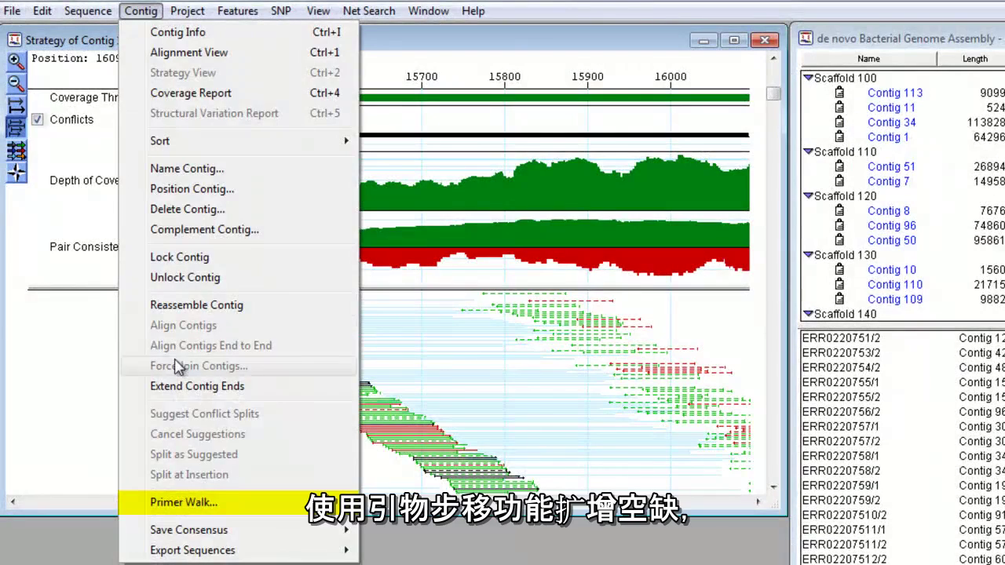
# Step: Run primer walking into gaps on Contig 11, yielding a two-primer report
pyautogui.click(183, 503)
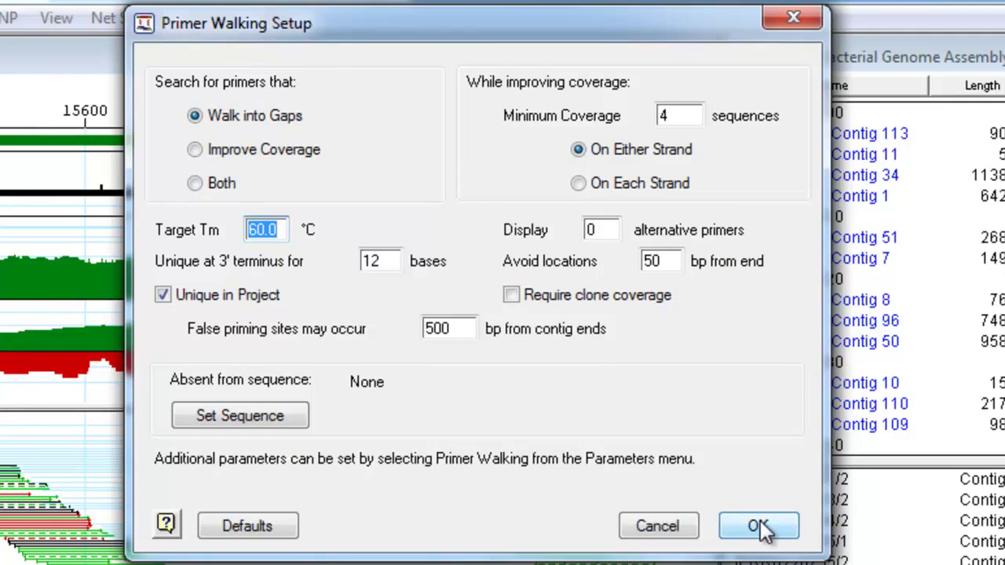
pyautogui.click(758, 524)
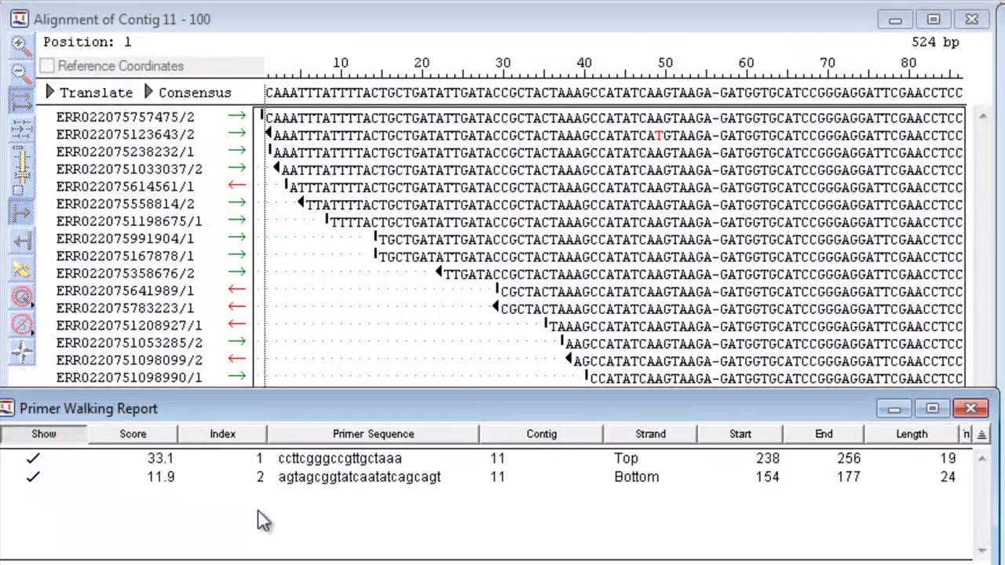